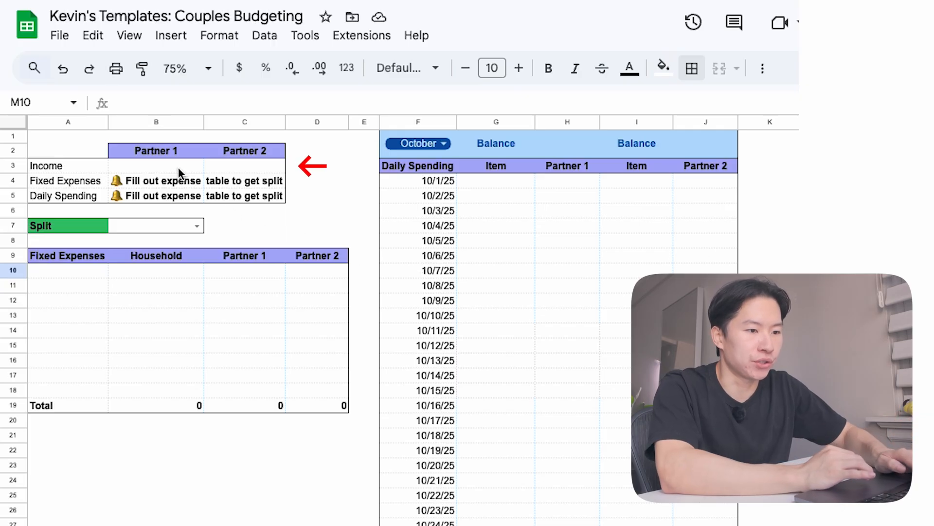
Step: Enter monthly incomes of 4,000 for Partner 1 and 2,000 for Partner 2, then view B4's formula
click(156, 165)
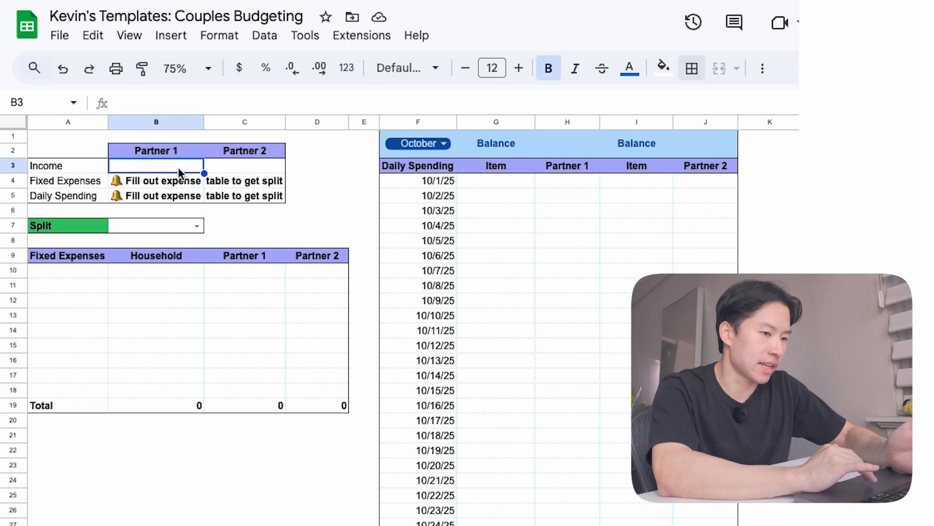
text(4,000)
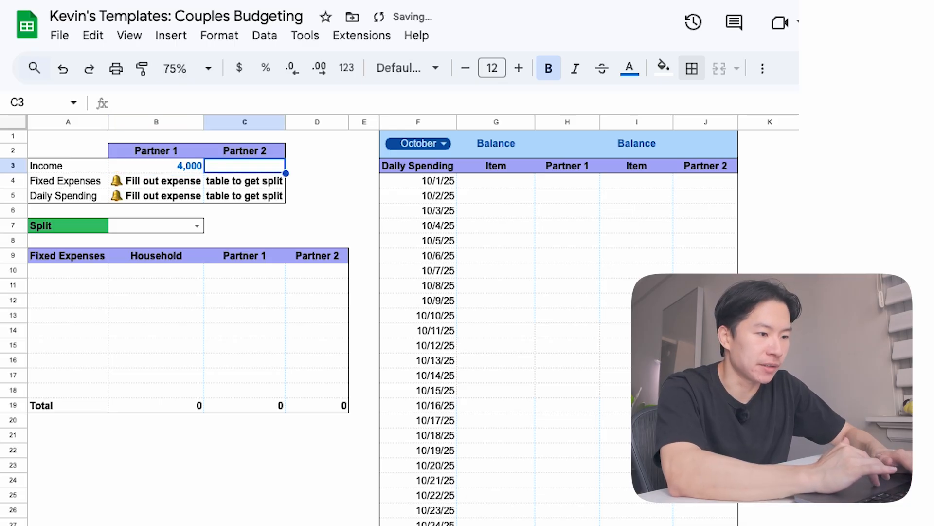
text(2,000)
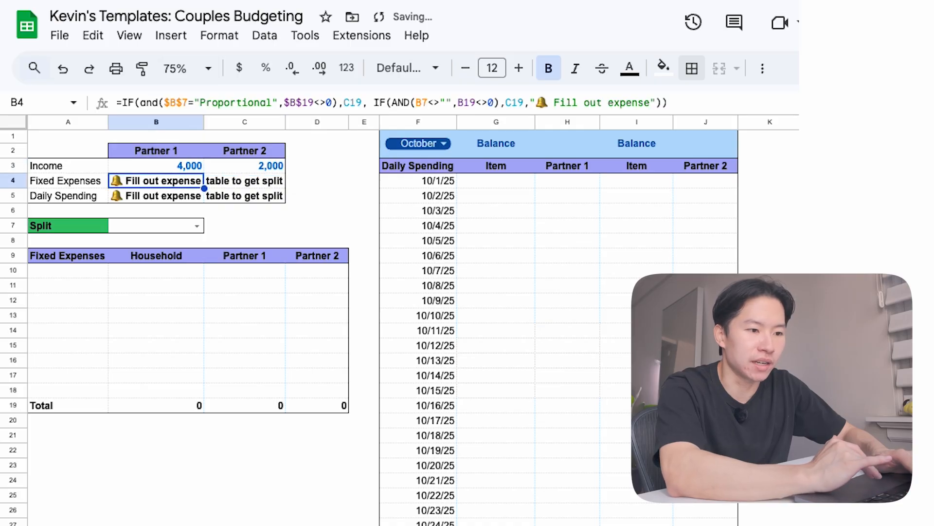
click(155, 225)
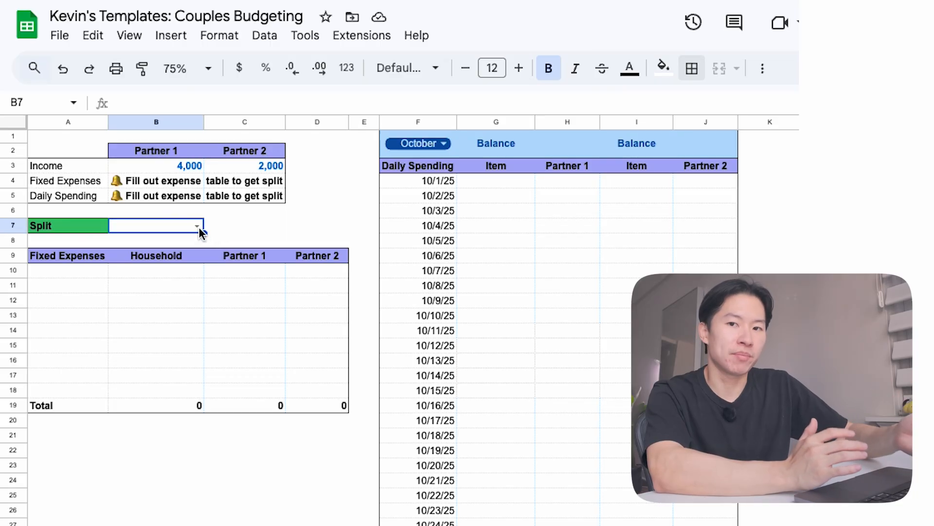
Step: Choose the 50/50 split and list fixed expenses such as Electric, Internet and Phone with amounts
click(197, 225)
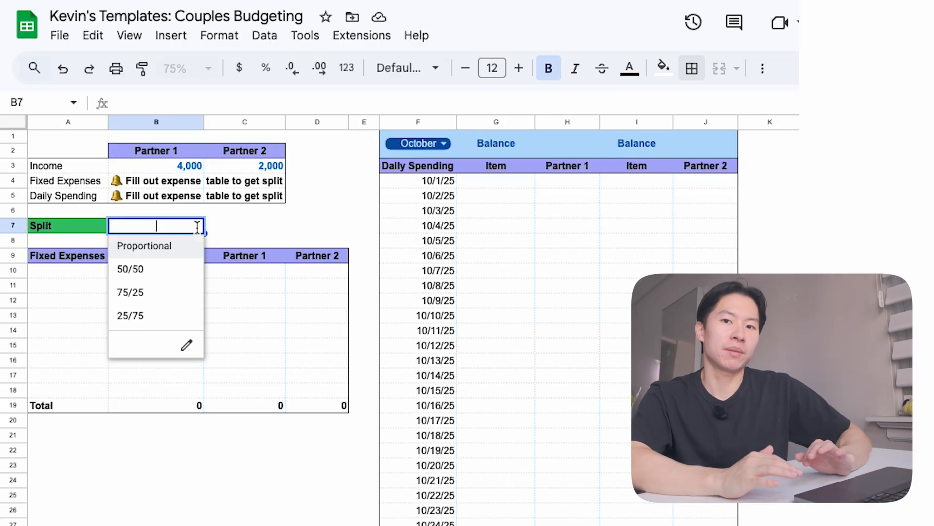
mouse_move(147, 268)
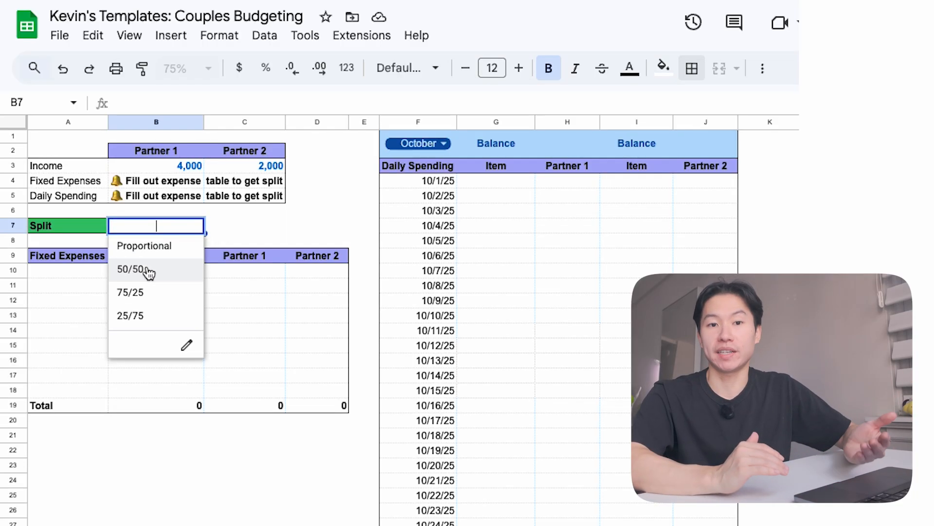
mouse_move(152, 253)
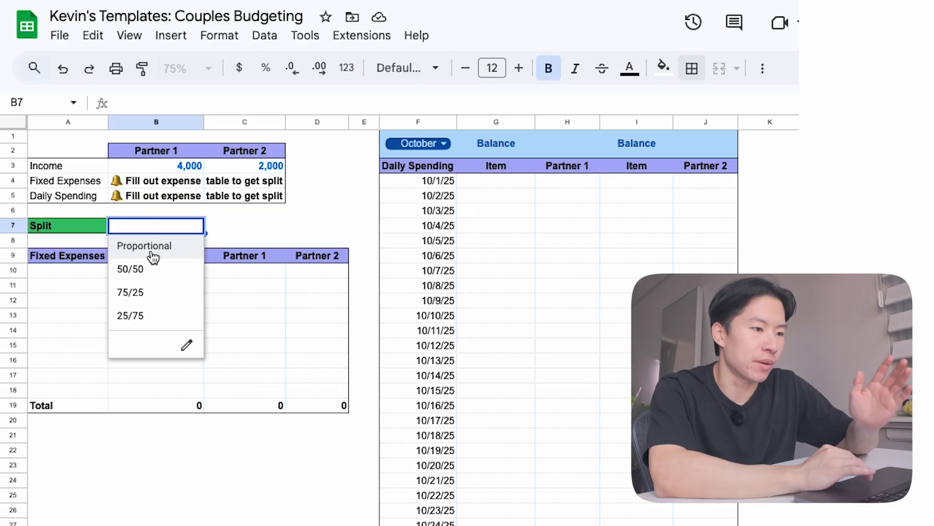
click(129, 268)
text(Rent)
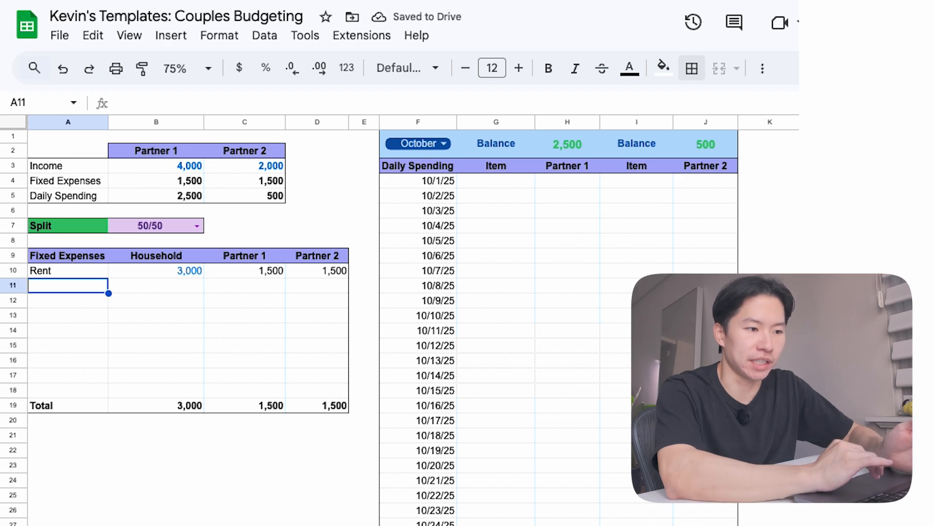
text(Electric)
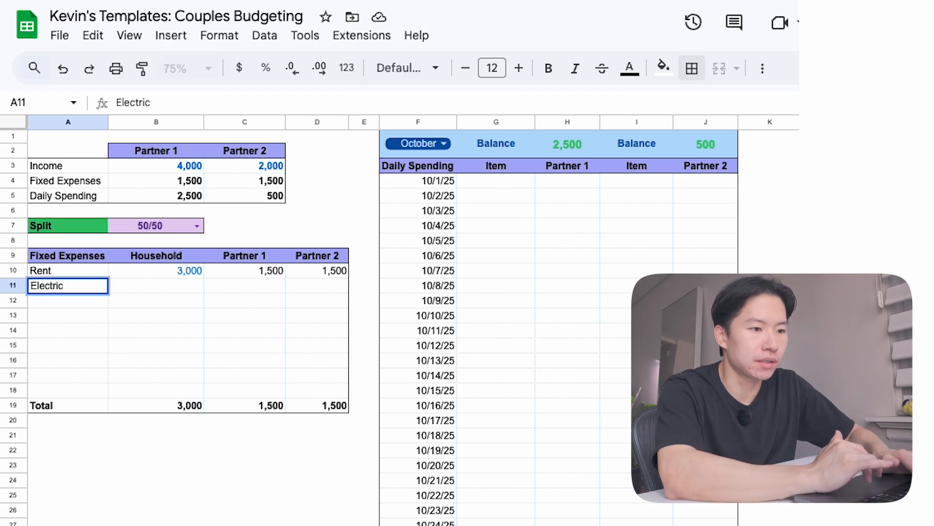
text(Internet)
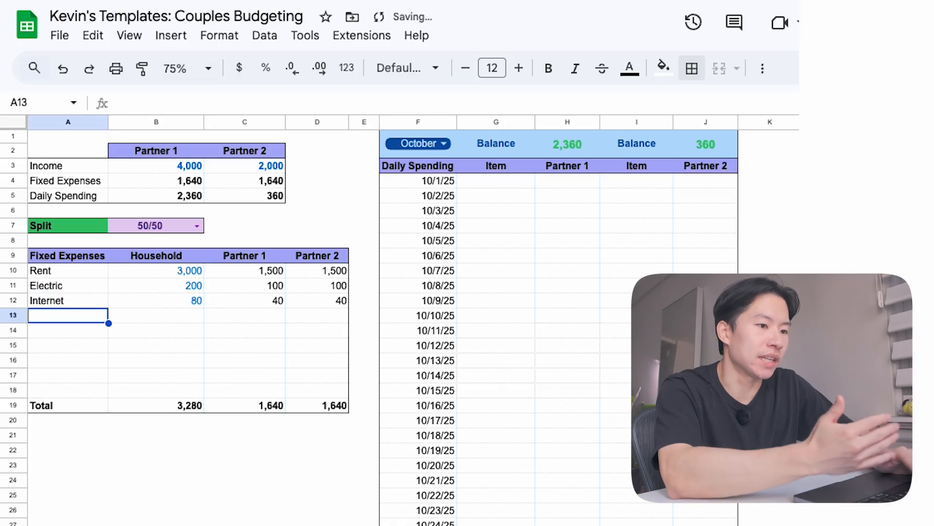
text(Phone)
click(68, 345)
text(Car Loan)
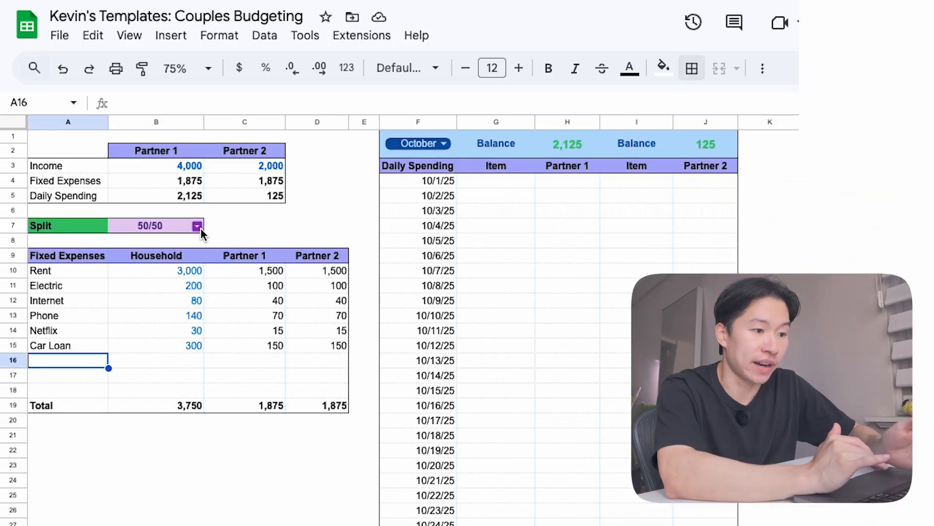
Step: Switch the split to Proportional and inspect the formula behind Partner 1's rent share
click(198, 225)
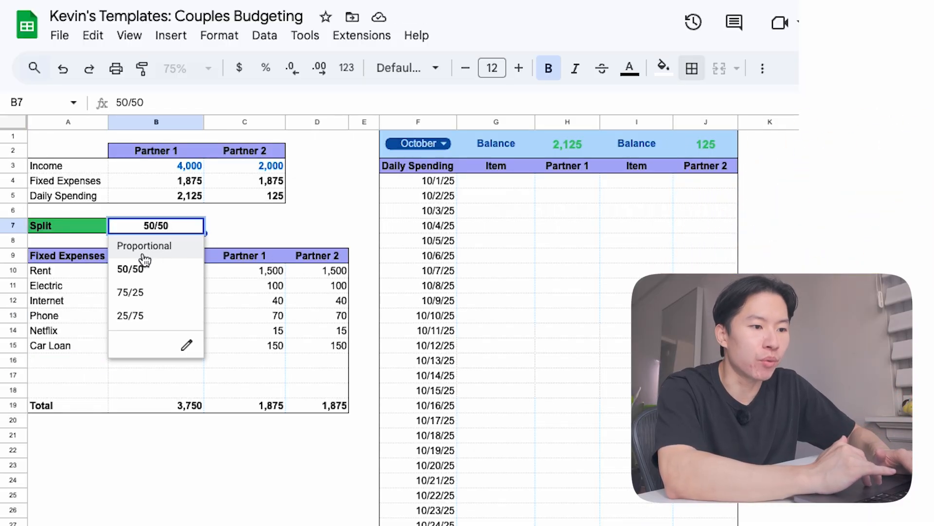
click(143, 245)
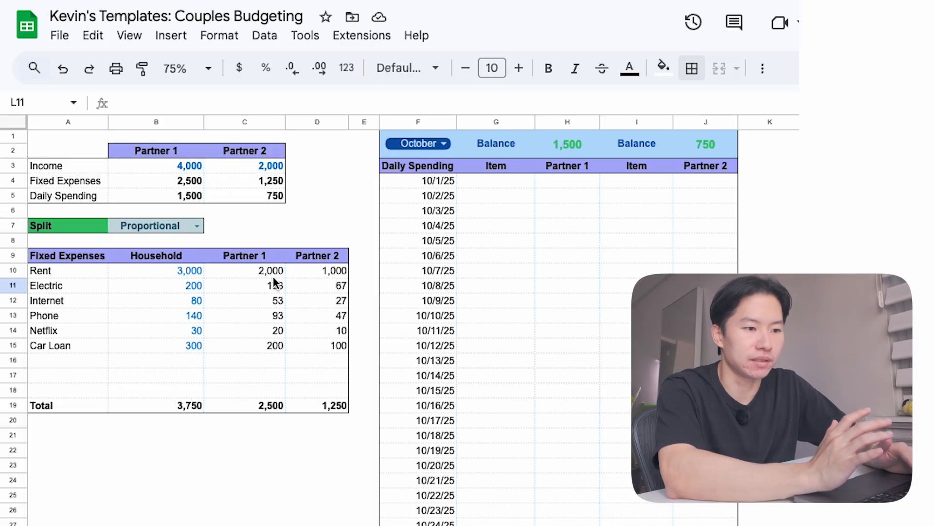
click(244, 270)
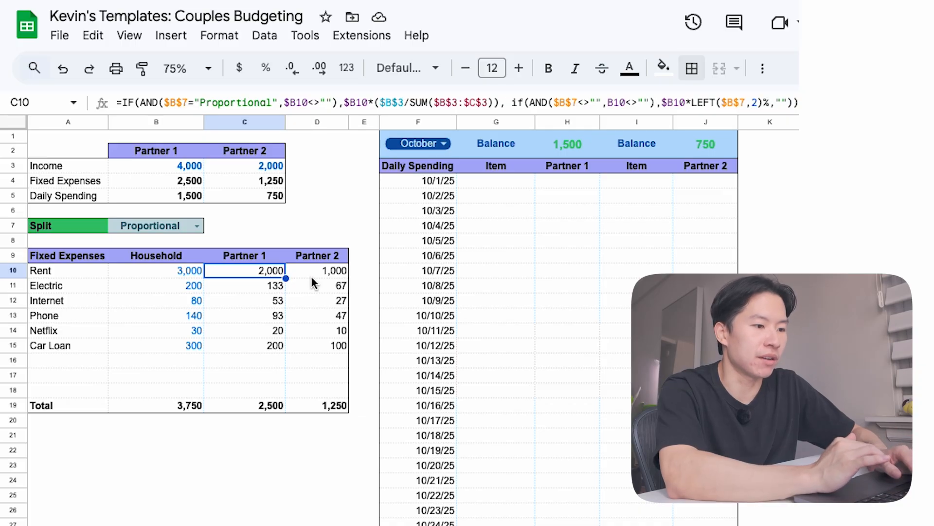
click(317, 270)
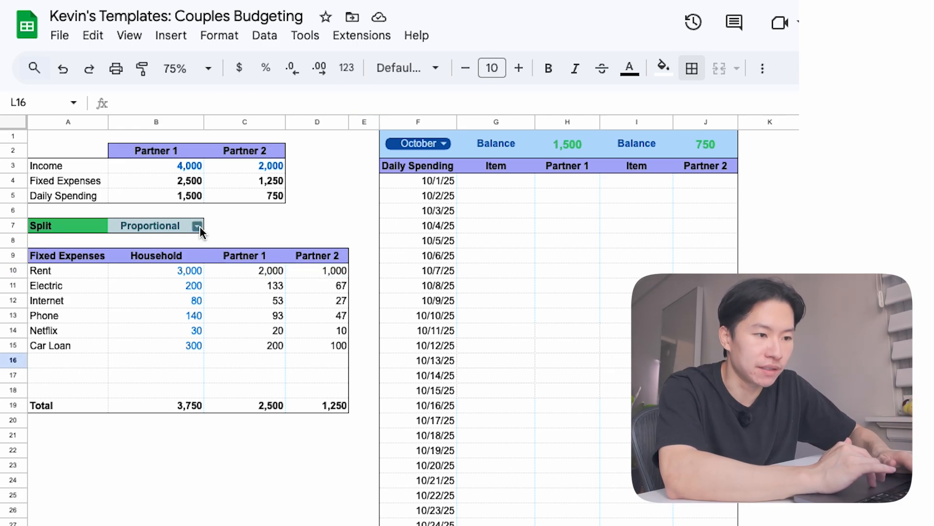
Step: Try the 75/25 split, then the 25/75 split, checking the recalculated shares
click(198, 225)
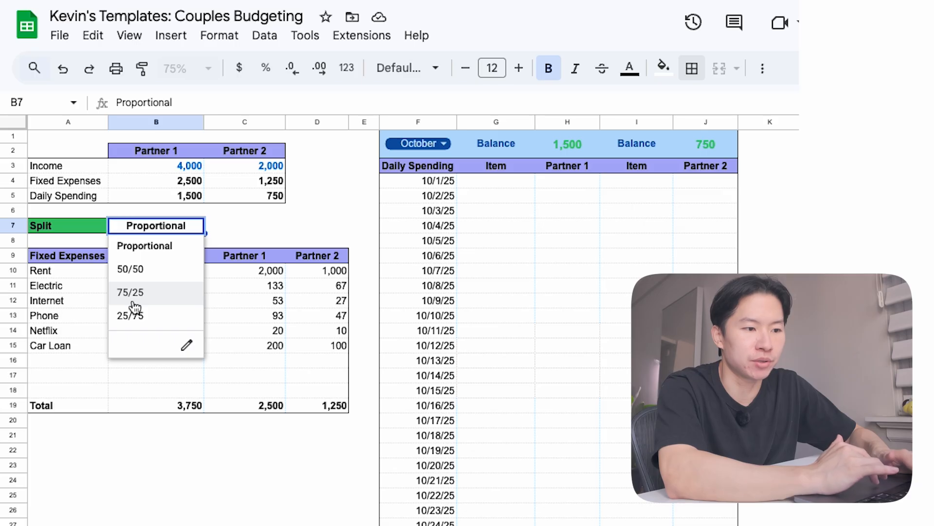
click(129, 292)
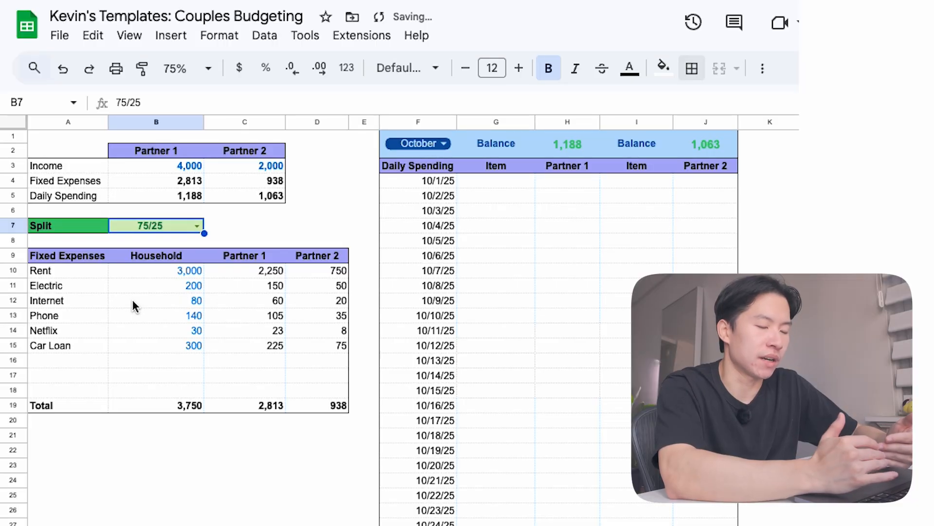
mouse_move(147, 303)
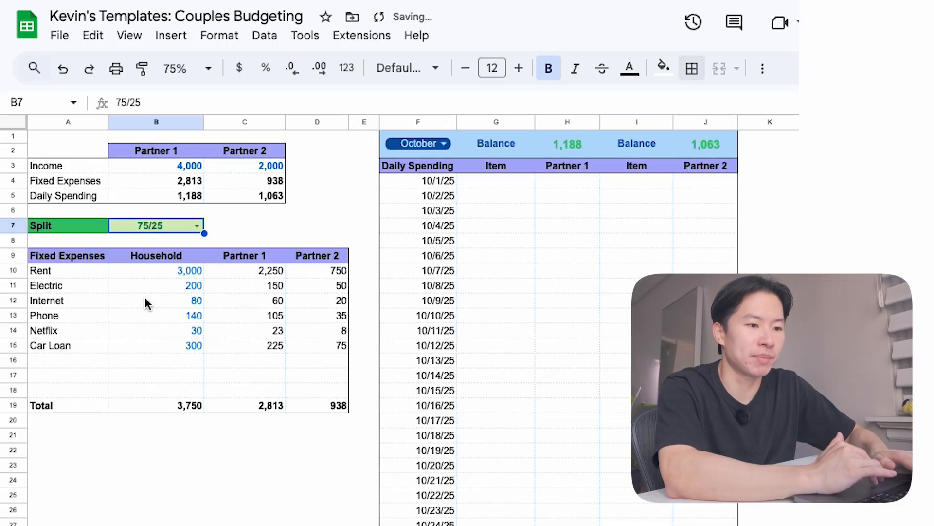
click(244, 270)
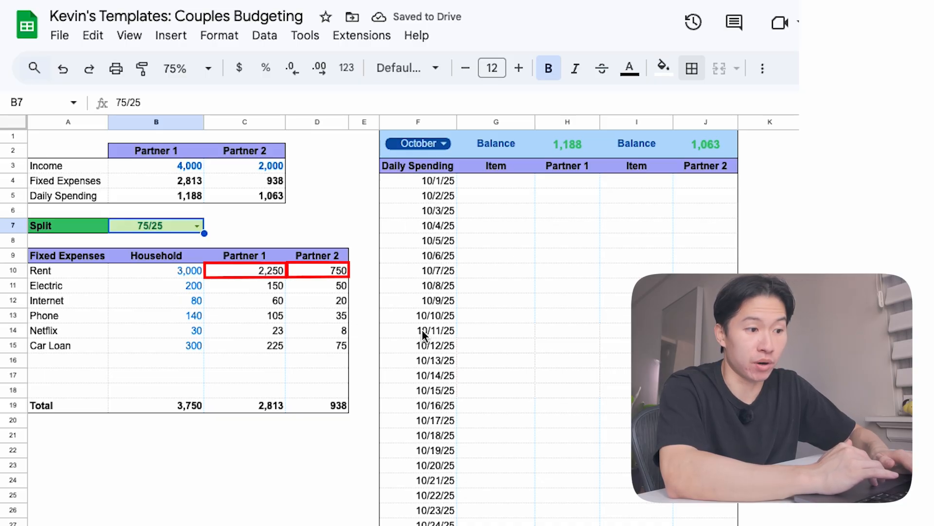
click(202, 226)
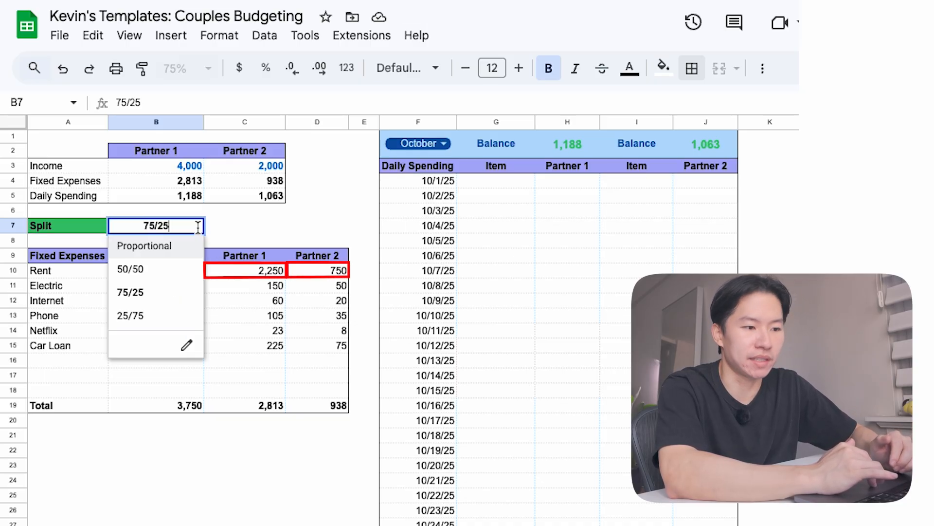
click(129, 316)
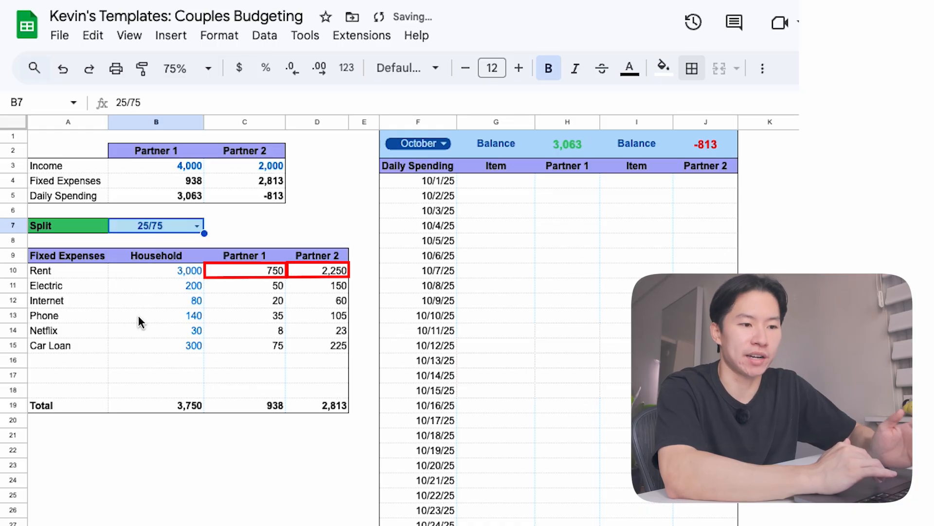
click(156, 225)
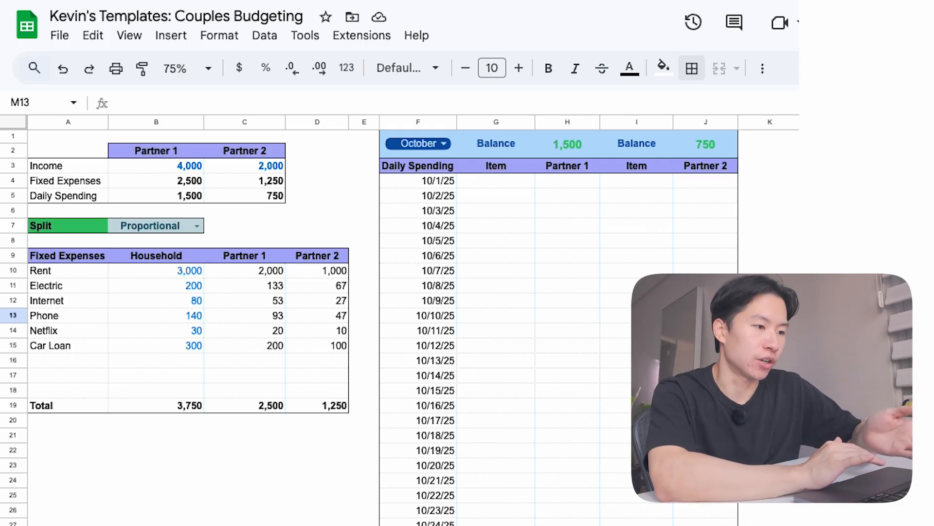
Step: Set the spending log month to October and inspect both partners' balance formulas
click(443, 143)
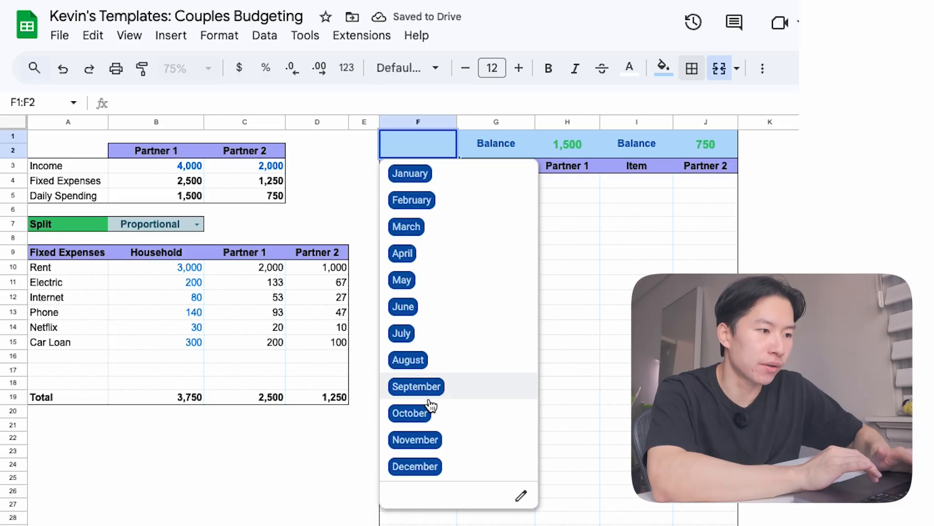
click(409, 412)
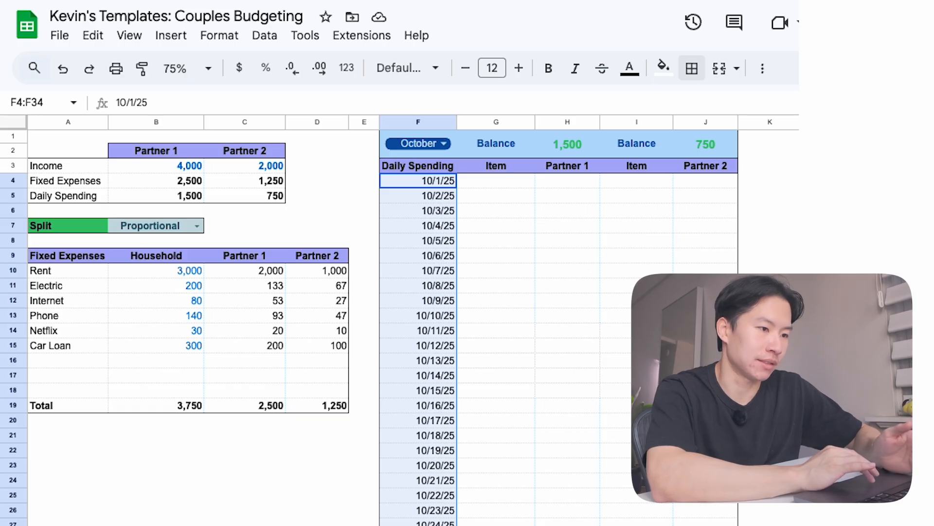
mouse_move(517, 196)
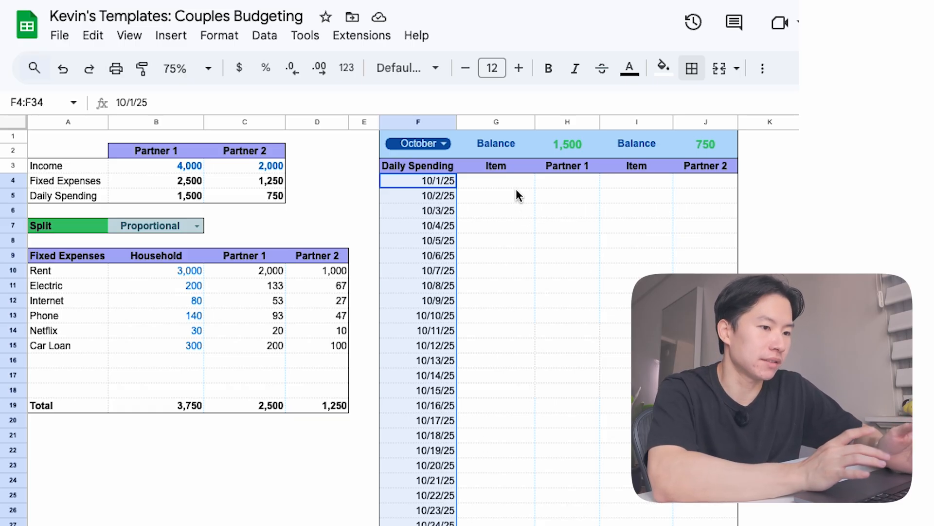
click(496, 195)
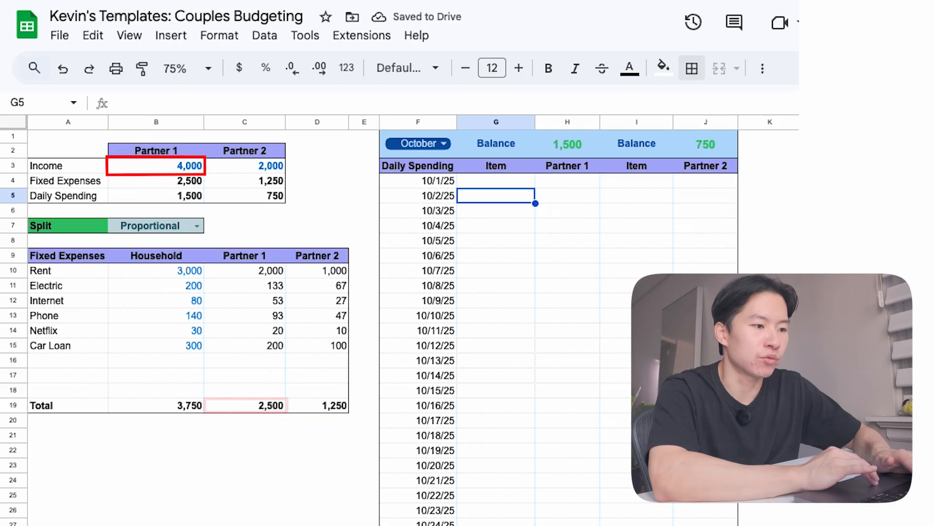
click(566, 144)
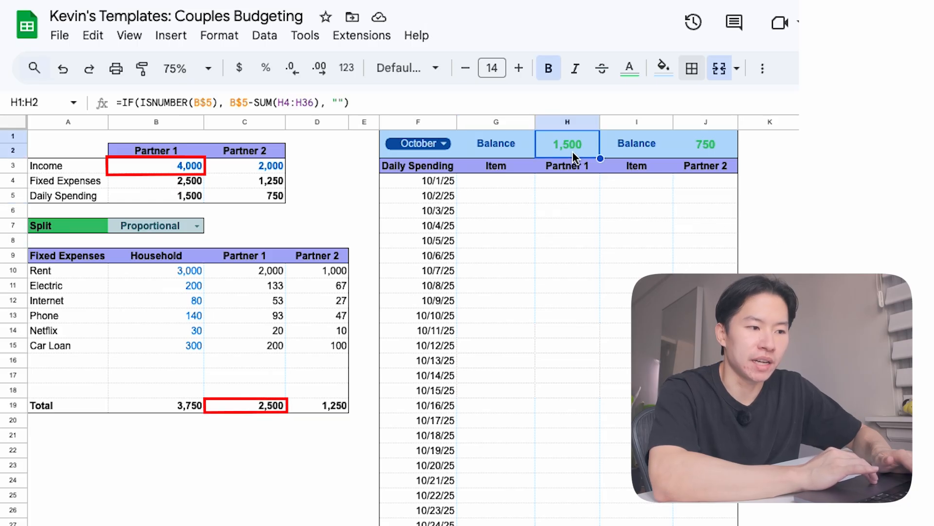
click(706, 144)
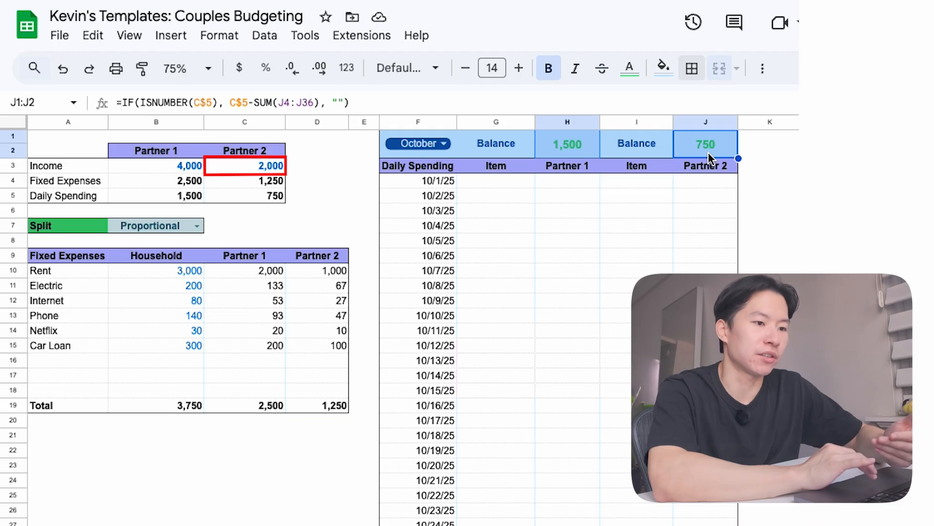
click(316, 405)
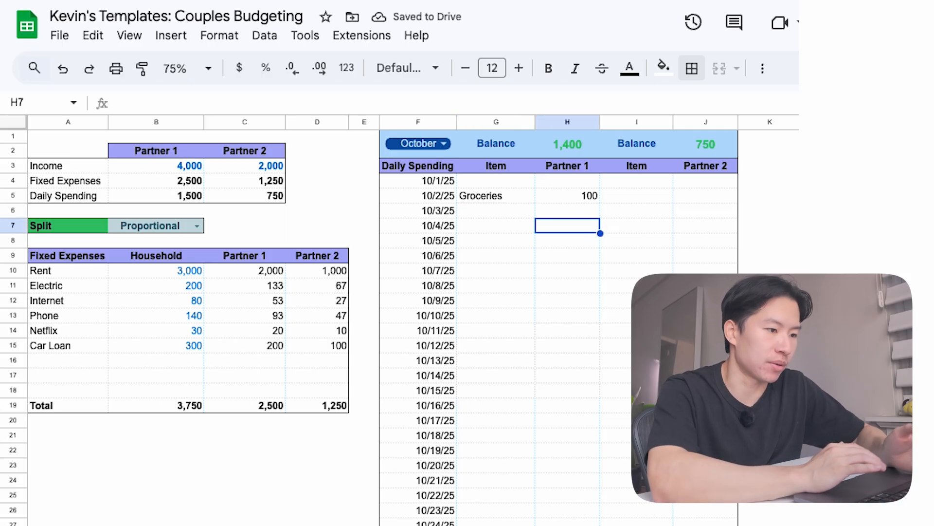
Step: Log October purchases like Gas and Lunch, then check Partner 1's negative balance
text(Gas)
click(568, 406)
text(8)
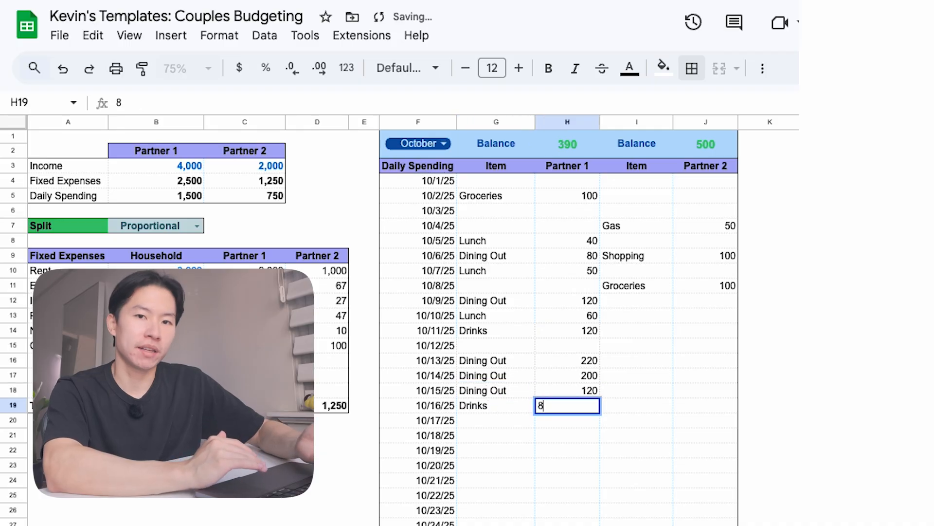
text(Lunch)
click(567, 464)
text(60)
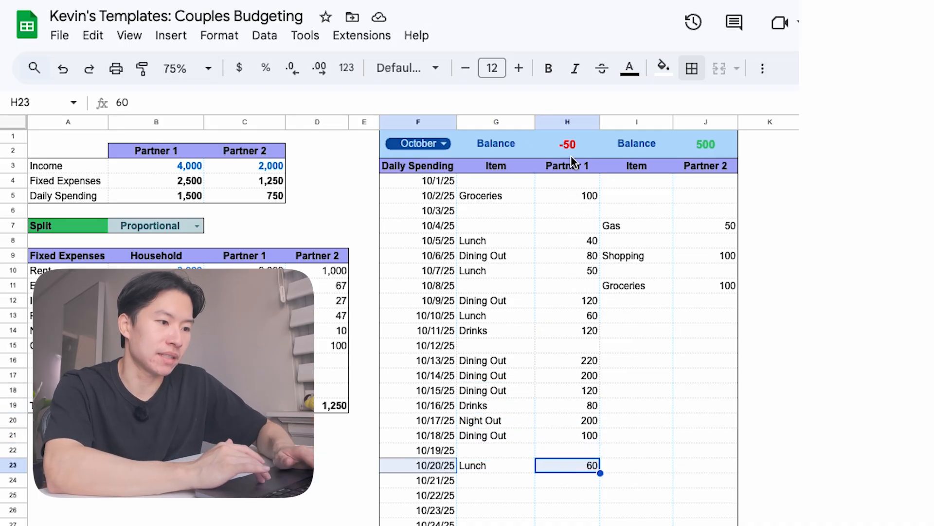
click(566, 143)
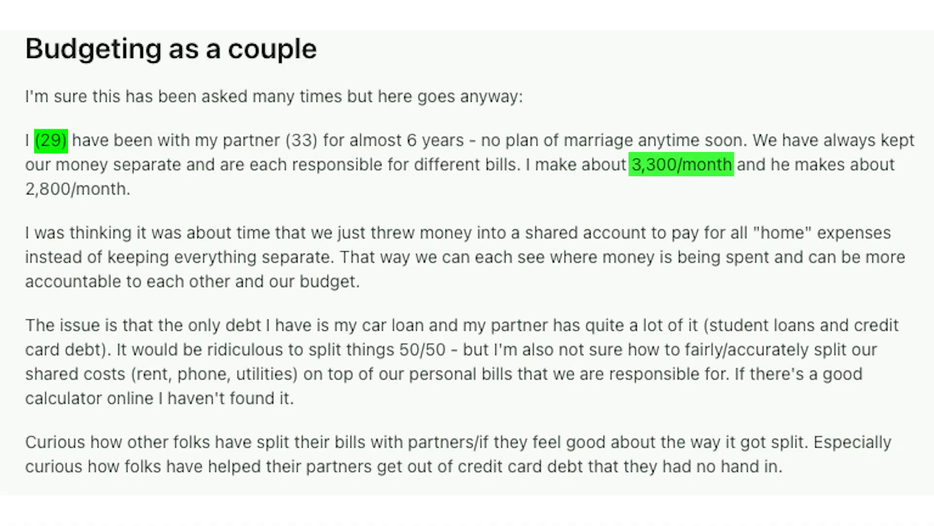
double_click(301, 140)
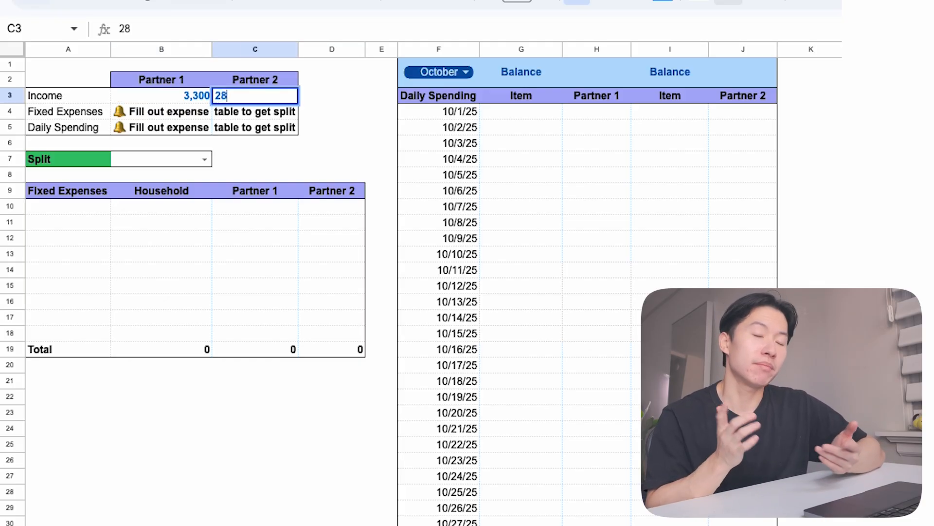
Step: Set a 50/50 split and enter fixed expenses including Electric, Internet and Insurance
click(204, 159)
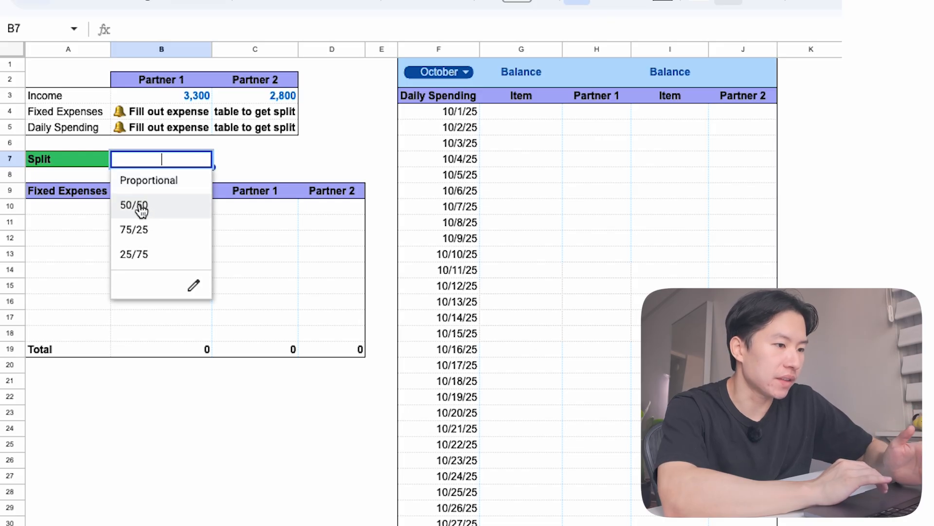
click(132, 204)
text(120)
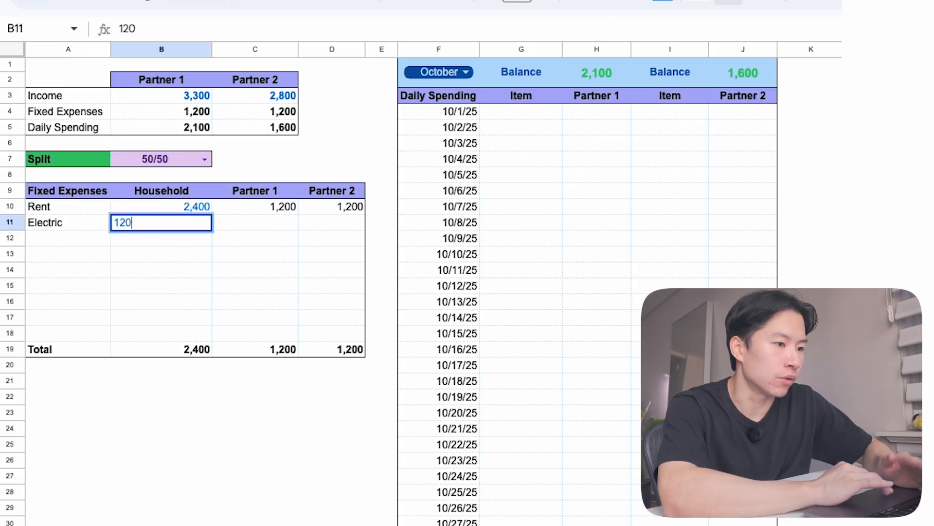
key(Return)
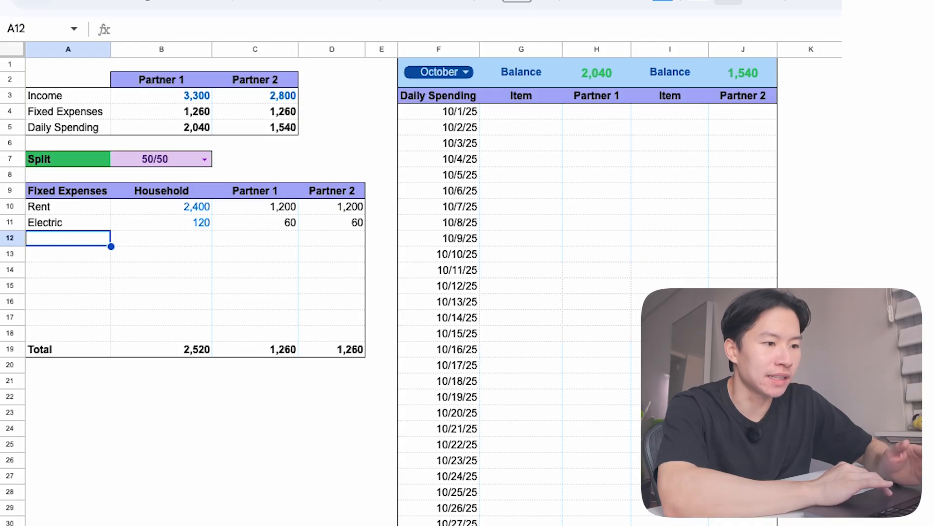
text(Internet)
click(68, 270)
text(Netflix)
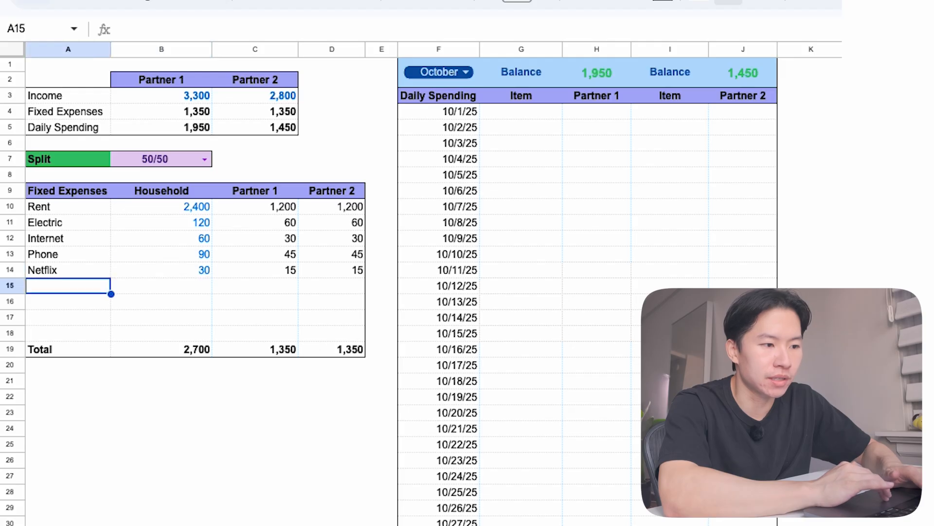
text(Insurance)
click(161, 286)
text(300)
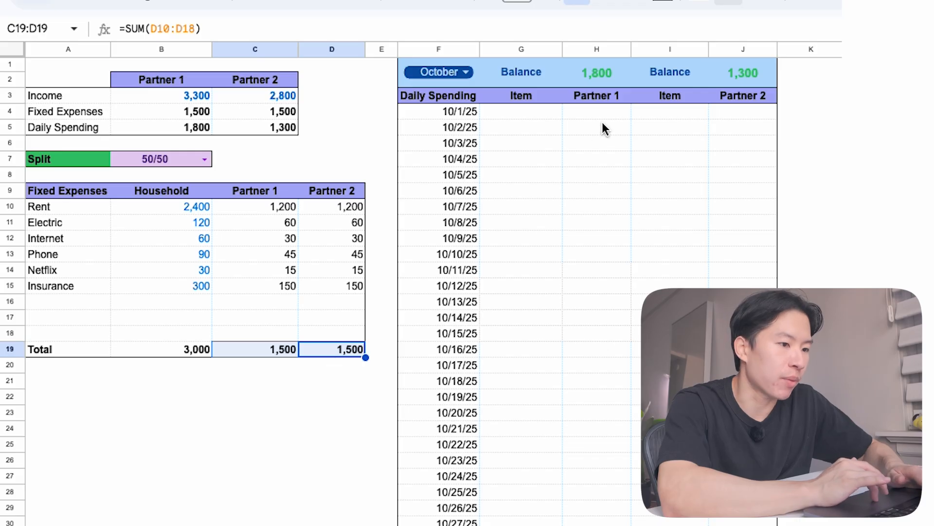
Step: Check both balance formulas and log Car Loan and Student Loans payments from 10/5/25
click(596, 72)
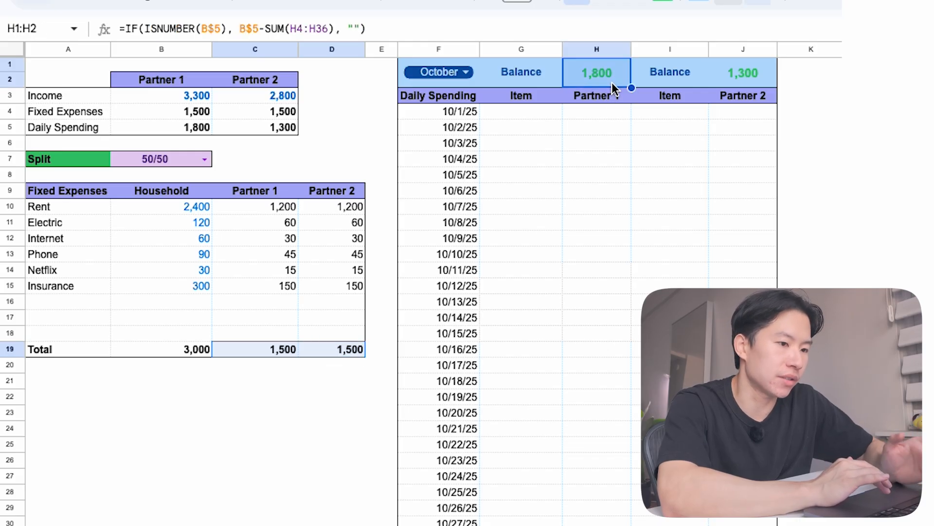
mouse_move(748, 89)
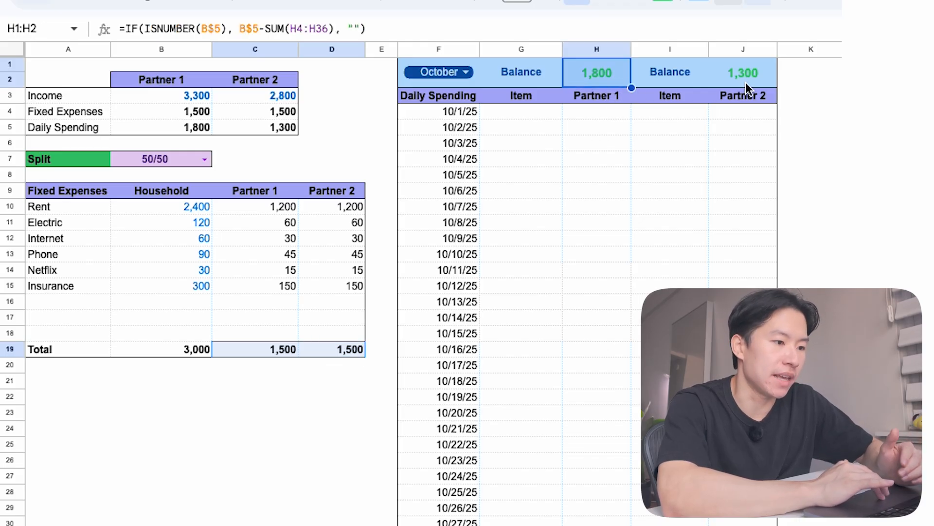
click(743, 72)
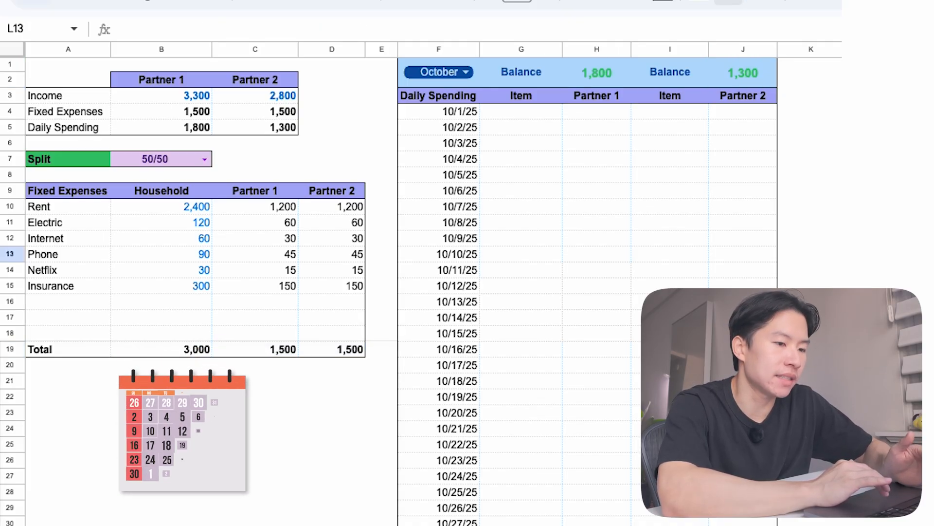
click(520, 175)
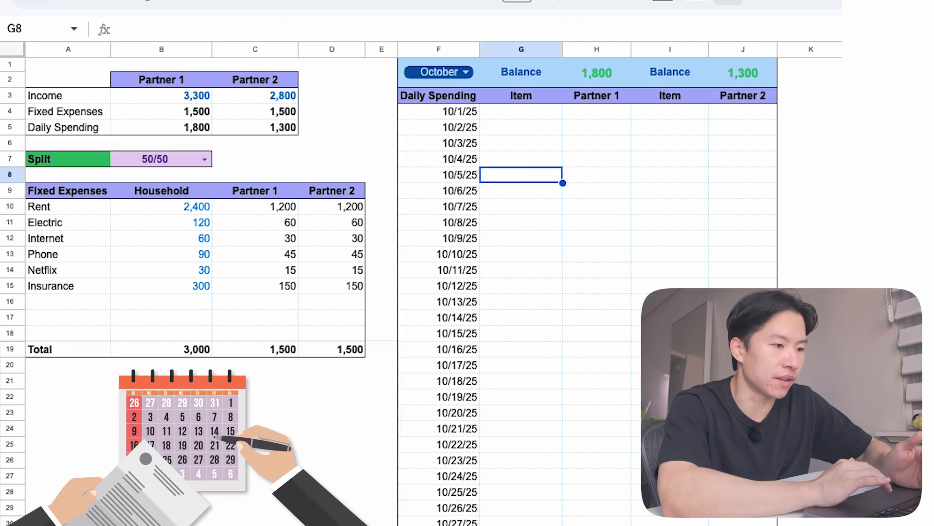
text(Car Loan)
click(597, 175)
text(200)
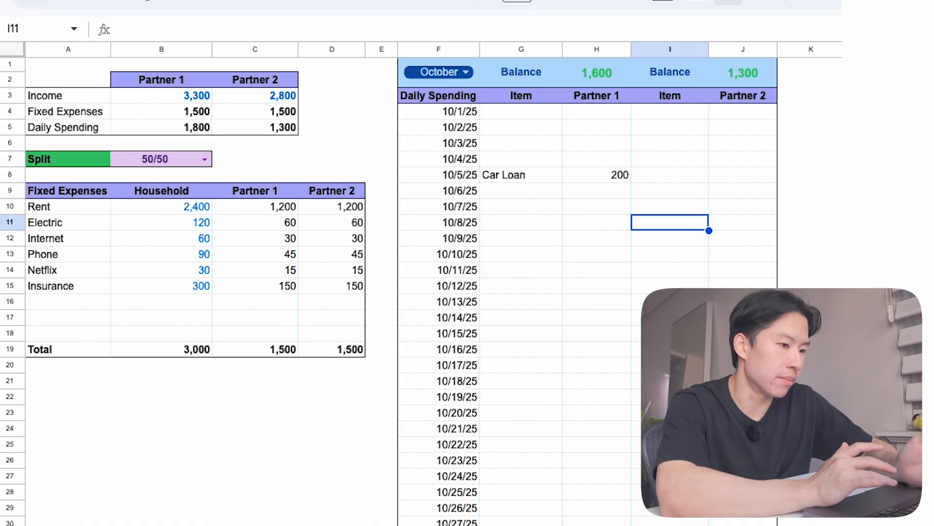
text(Student Loans)
click(671, 254)
text(Credit Card)
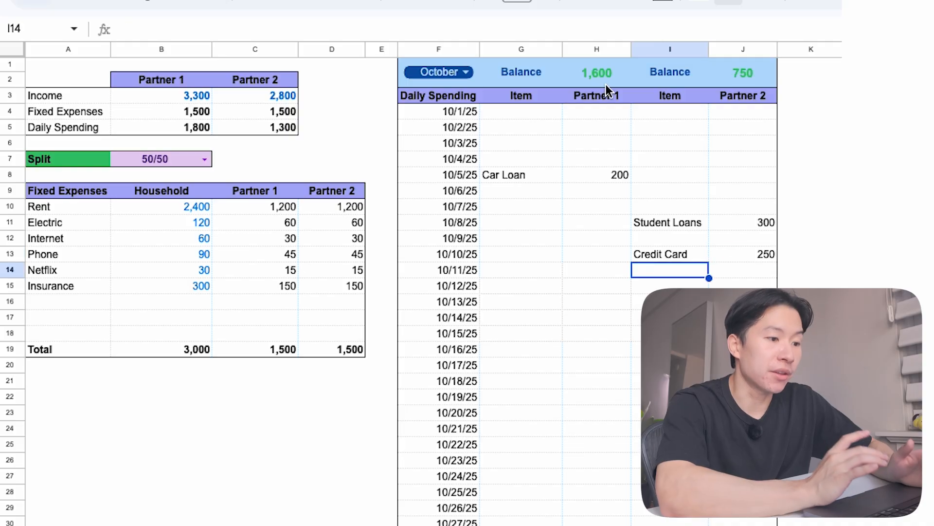
click(742, 73)
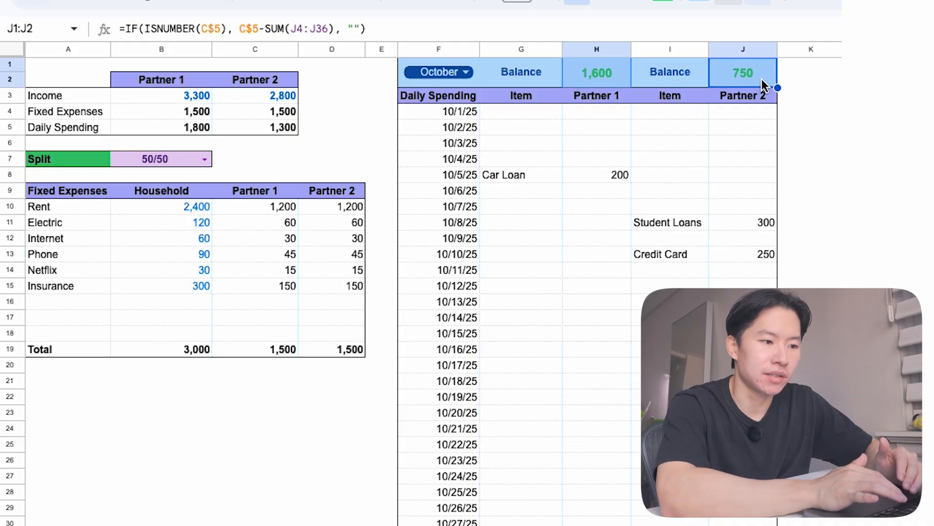